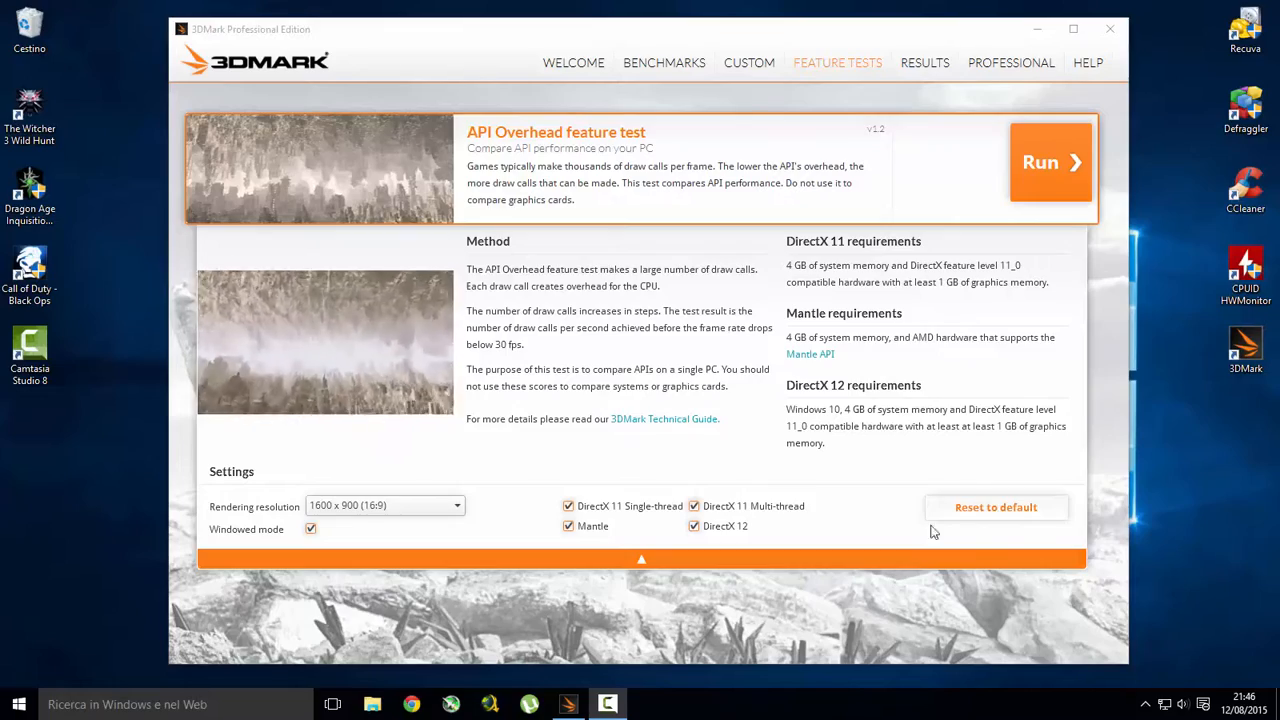
Run the API Overhead feature test with all four API variants enabled, closing the 3DMark window.
left_click(1050, 162)
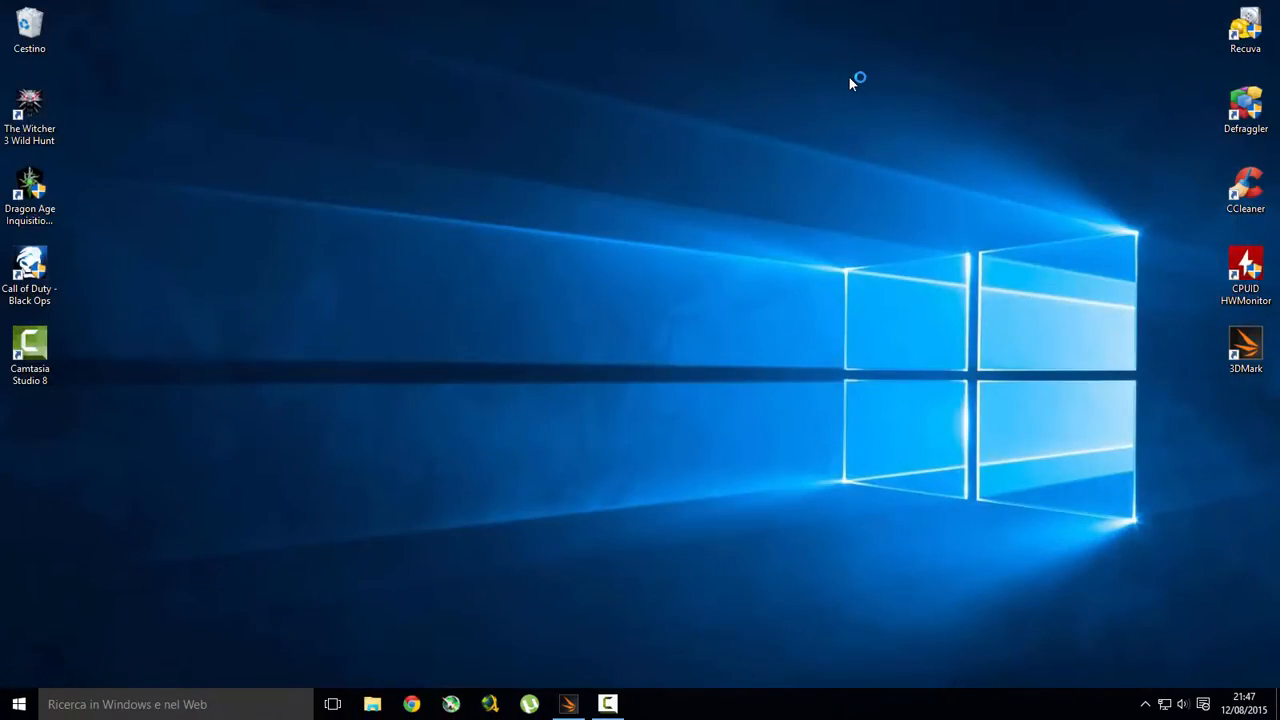
double_click(1244, 344)
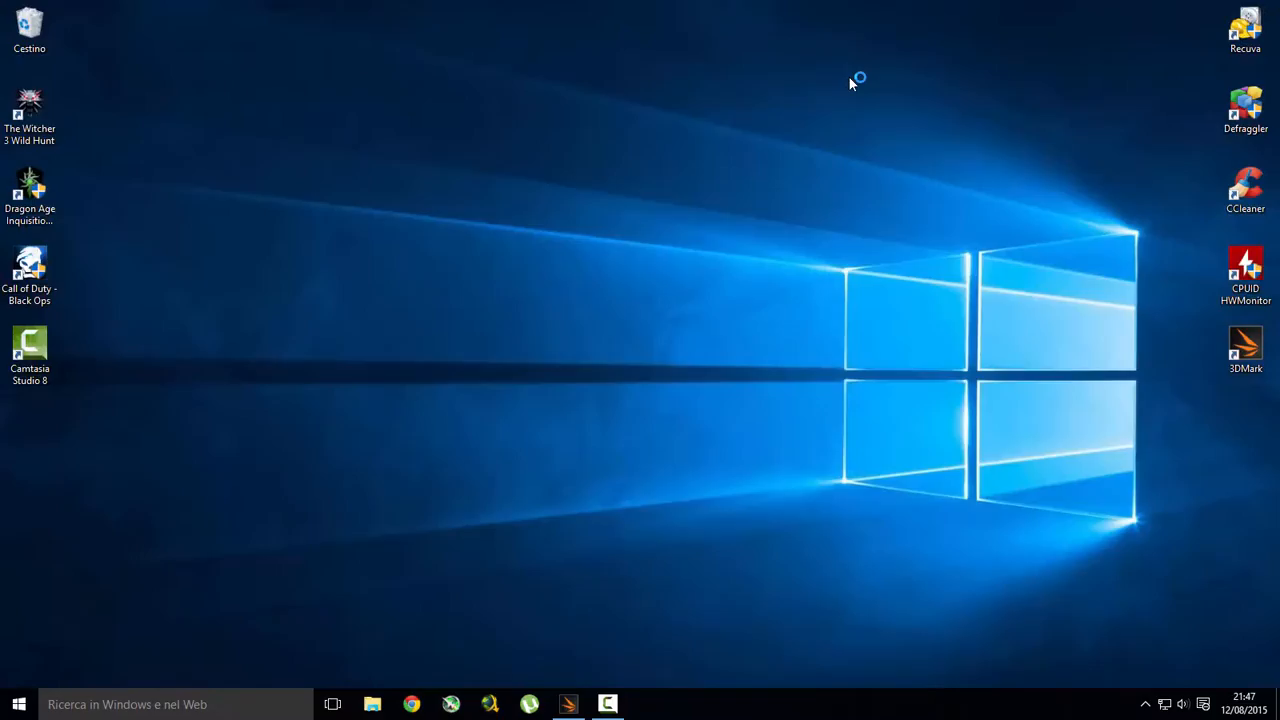
left_click(1244, 344)
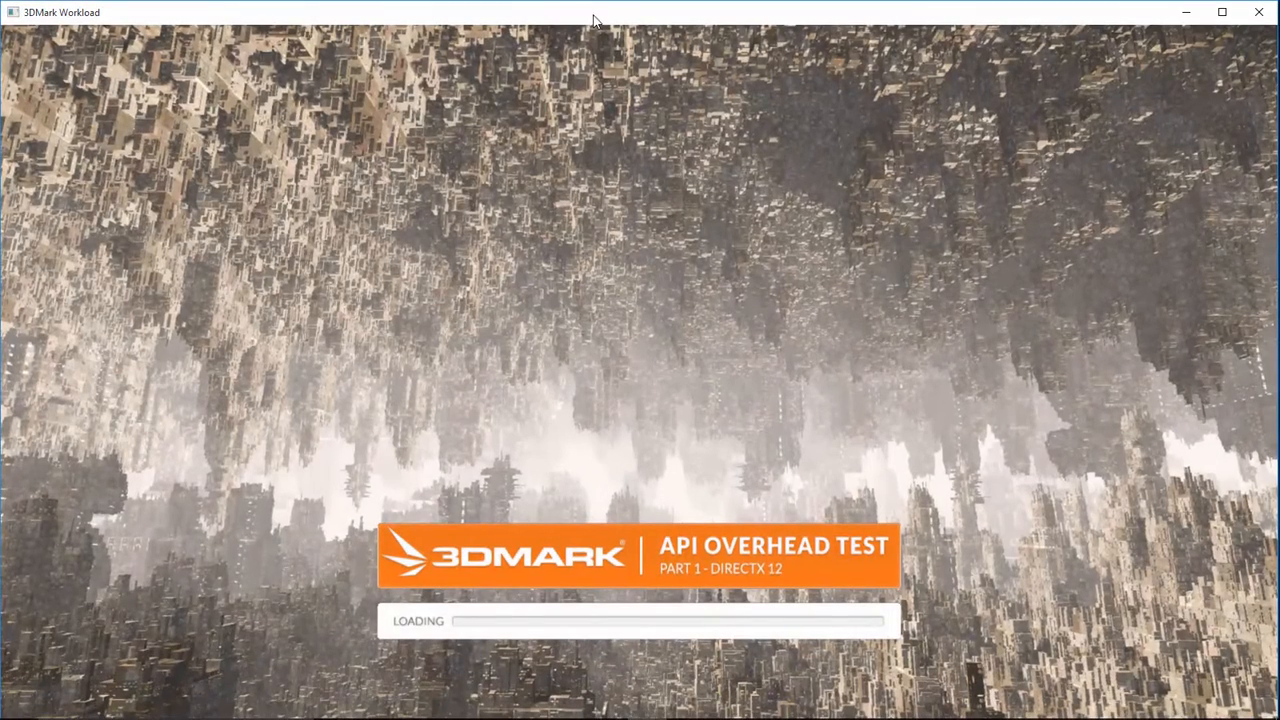
mouse_move(604, 70)
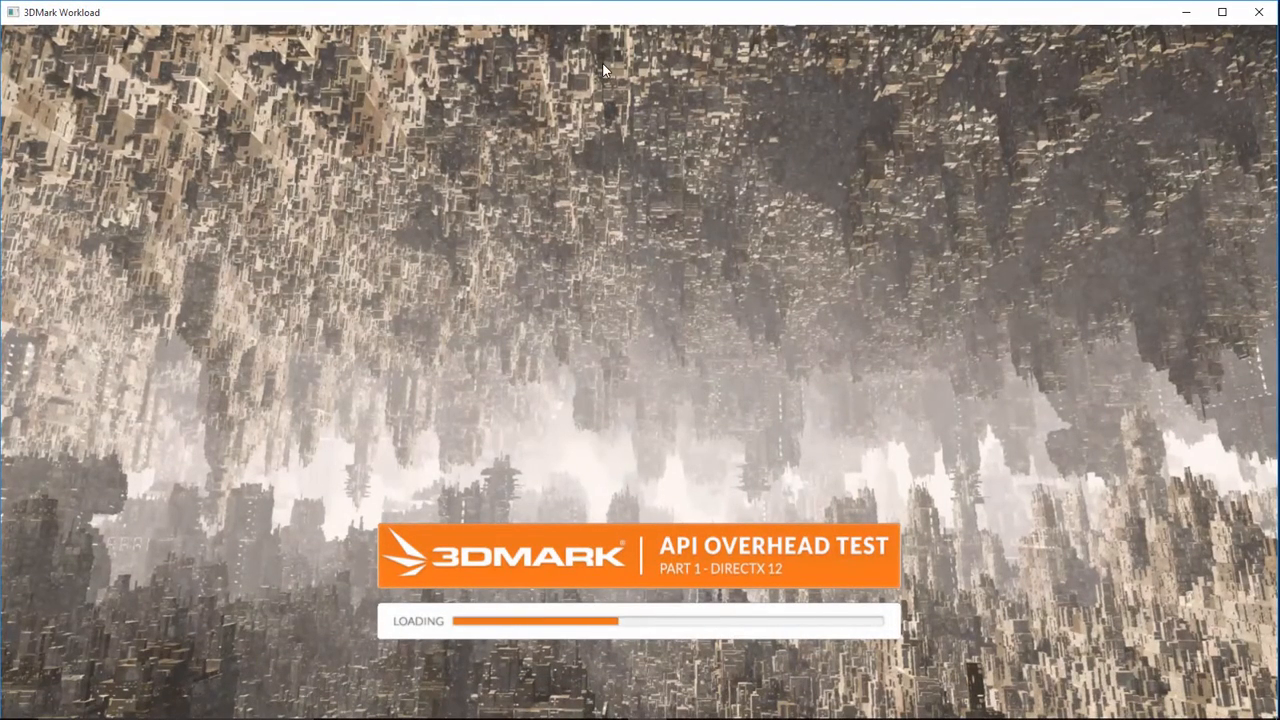